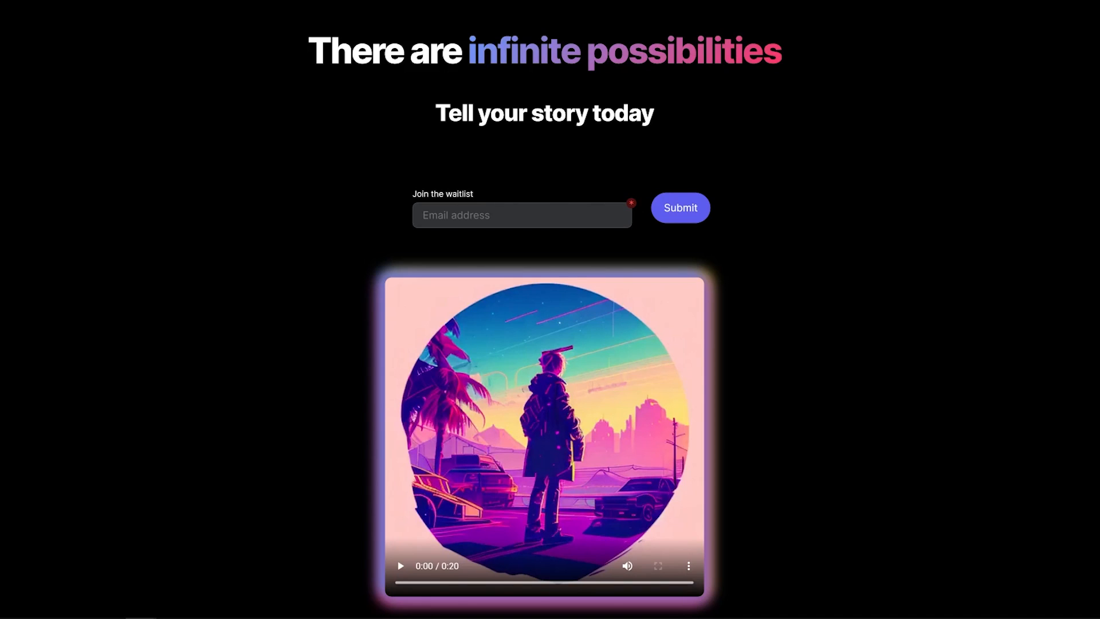
Scroll through the page and set the car's Animation Length slider to 6 seconds.
{"action": "scroll", "scroll_direction": "down", "scroll_amount": 3}
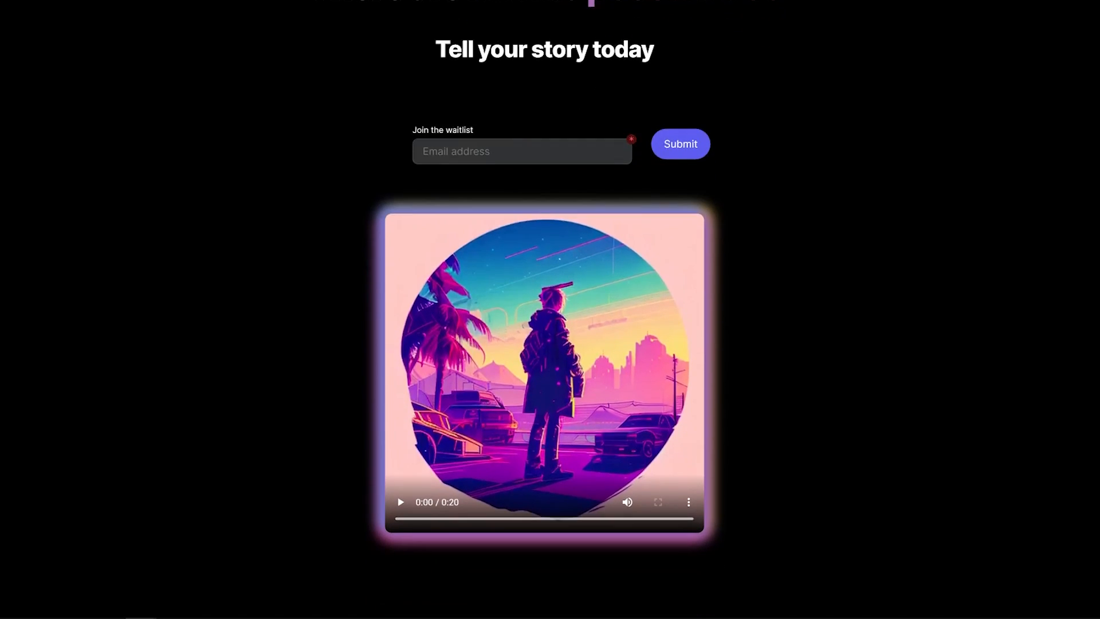
{"action": "scroll", "scroll_direction": "down", "scroll_amount": 3}
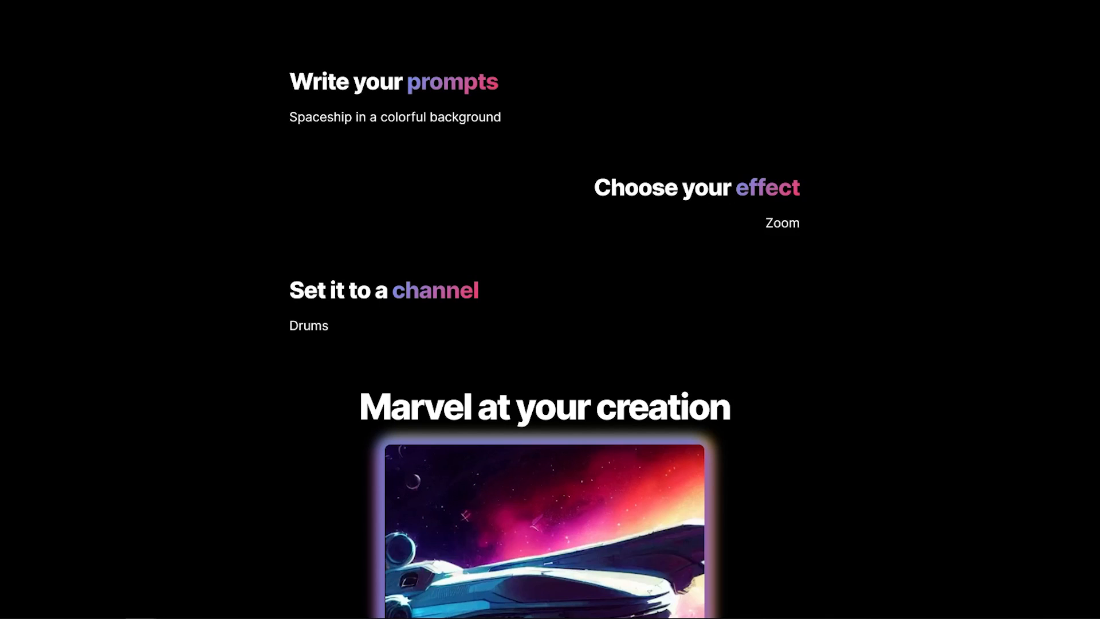
{"action": "scroll", "scroll_direction": "down", "scroll_amount": 3}
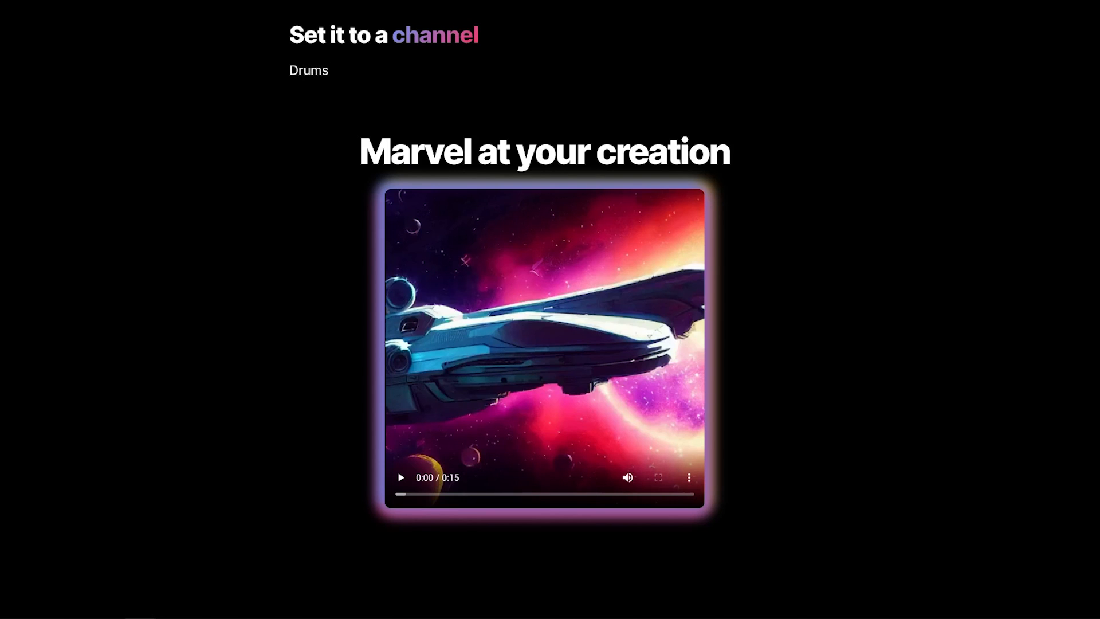
{"action": "scroll", "scroll_direction": "down", "scroll_amount": 3}
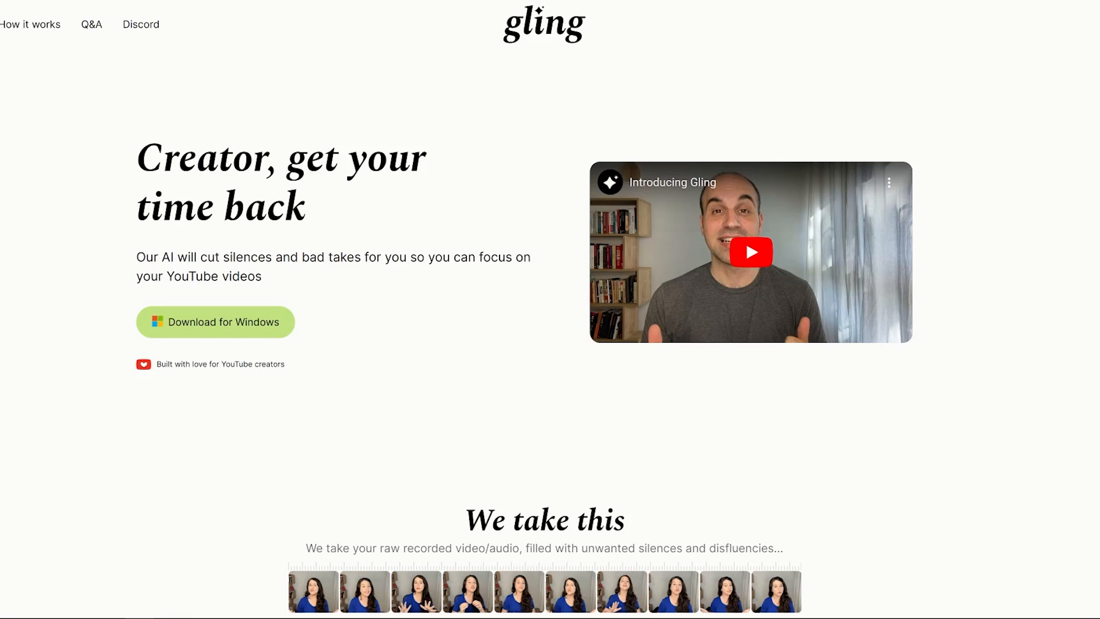
{"action": "scroll", "scroll_direction": "down", "scroll_amount": 3}
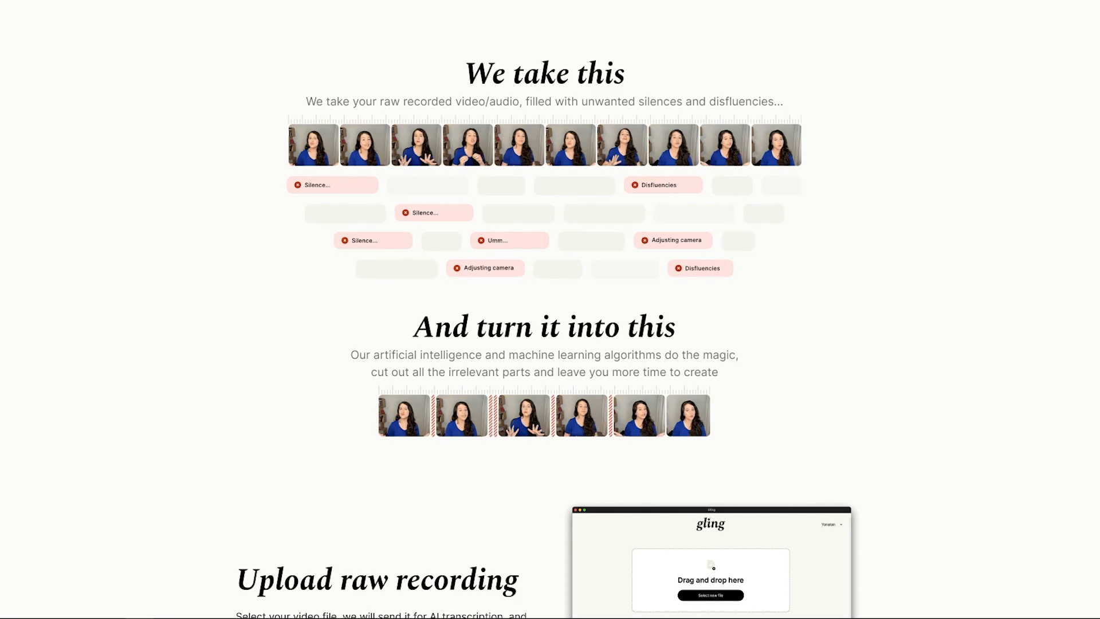
{"action": "scroll", "scroll_direction": "down", "scroll_amount": 3}
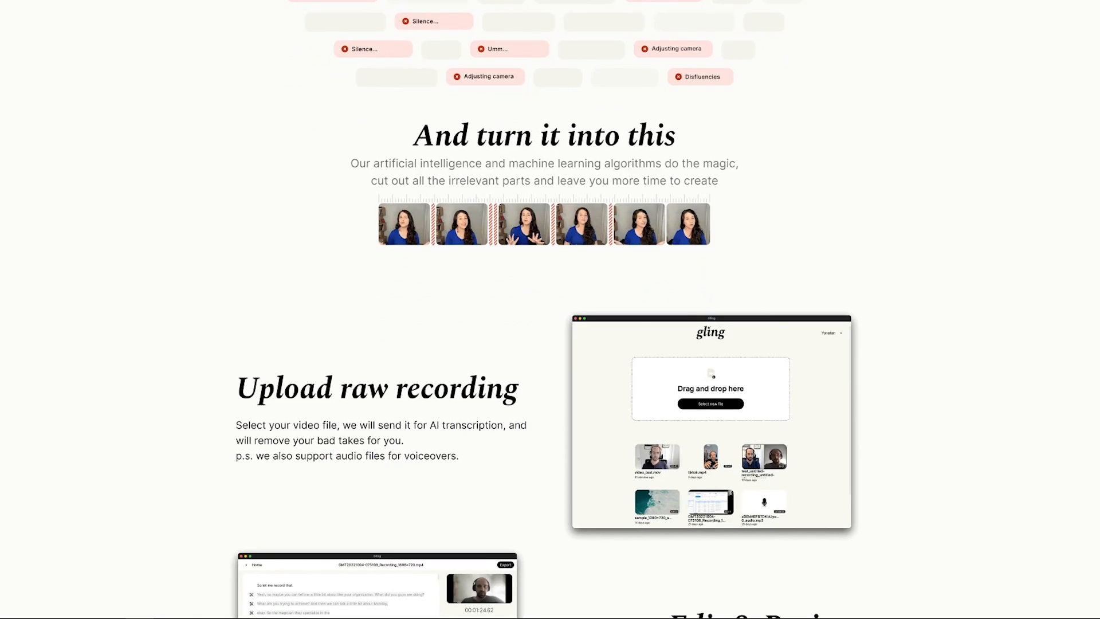
{"action": "left_click_drag", "start_coordinate": [357, 164], "coordinate": [736, 164]}
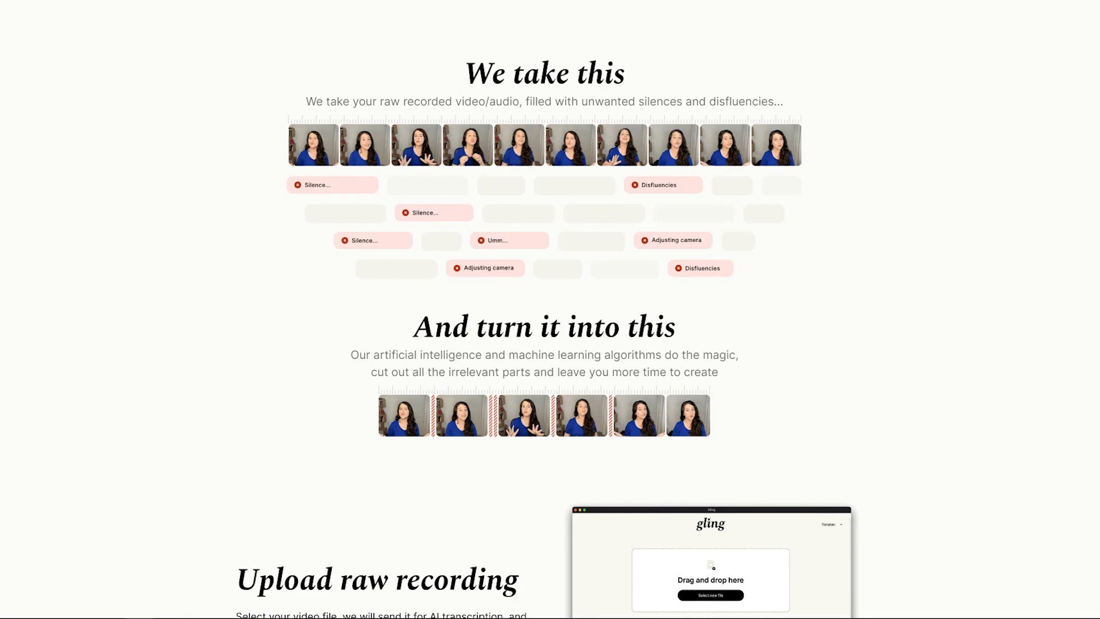
{"action": "scroll", "scroll_direction": "down", "scroll_amount": 3}
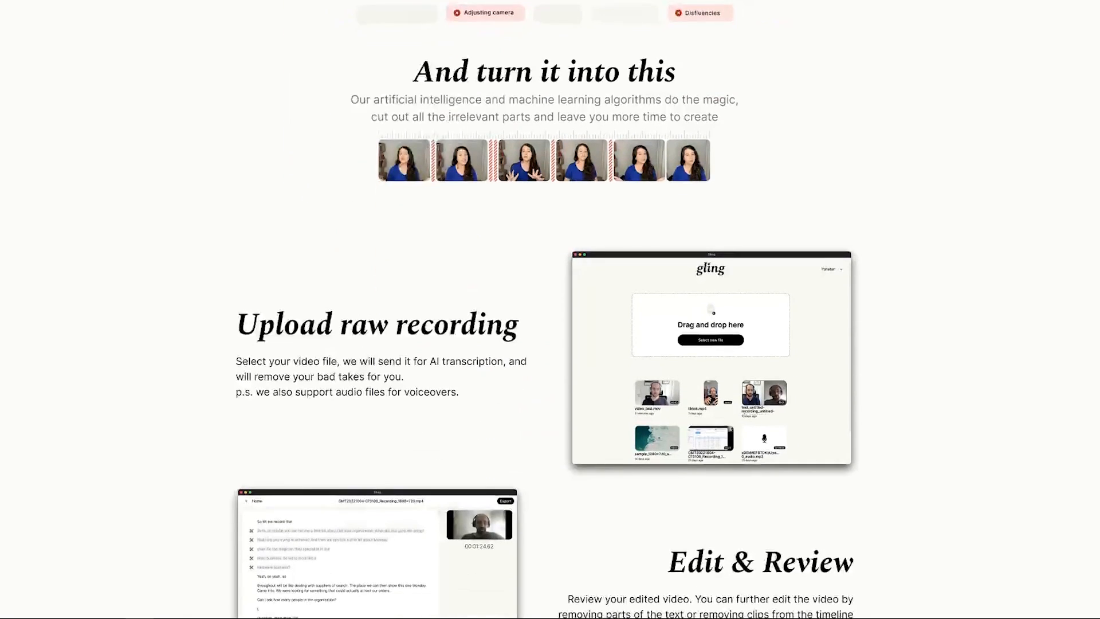
{"action": "scroll", "scroll_direction": "down", "scroll_amount": 3}
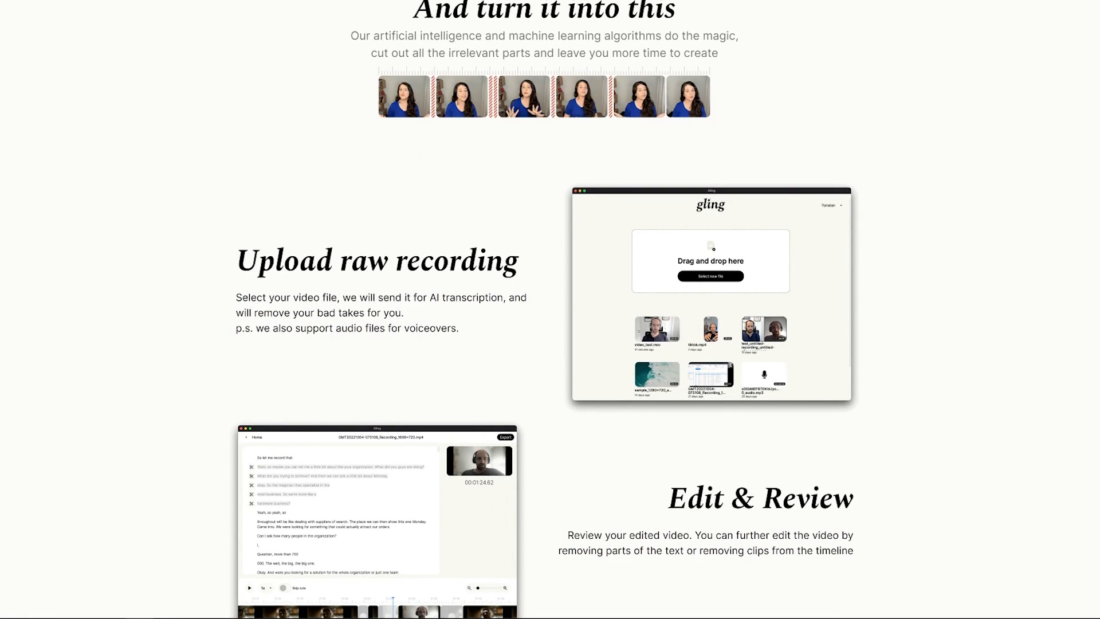
{"action": "scroll", "scroll_direction": "down", "scroll_amount": 3}
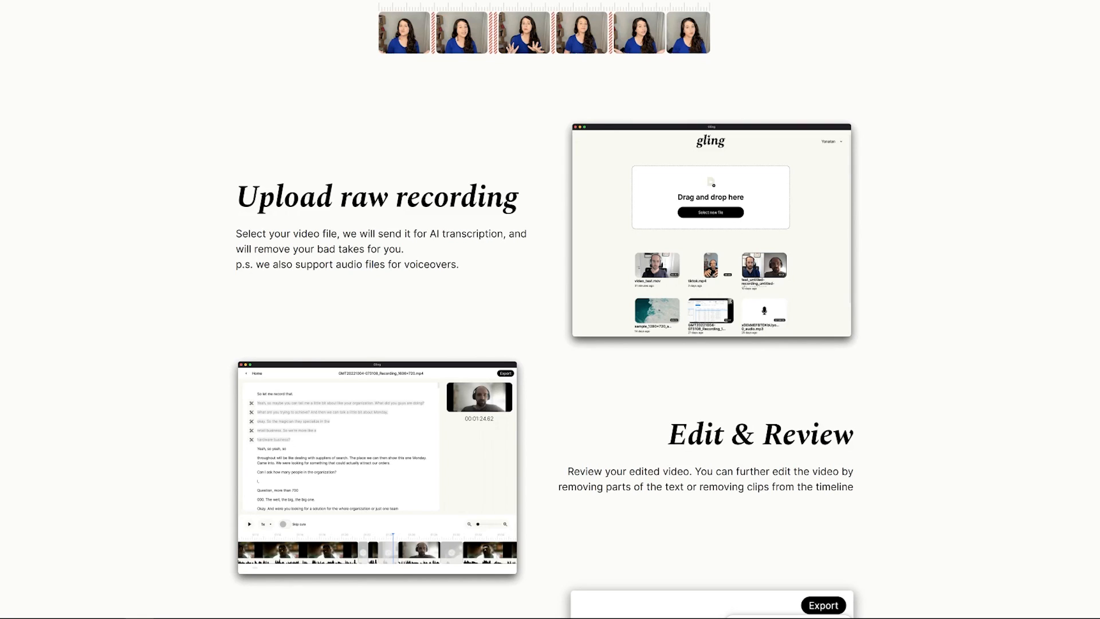
{"action": "scroll", "scroll_direction": "down", "scroll_amount": 3}
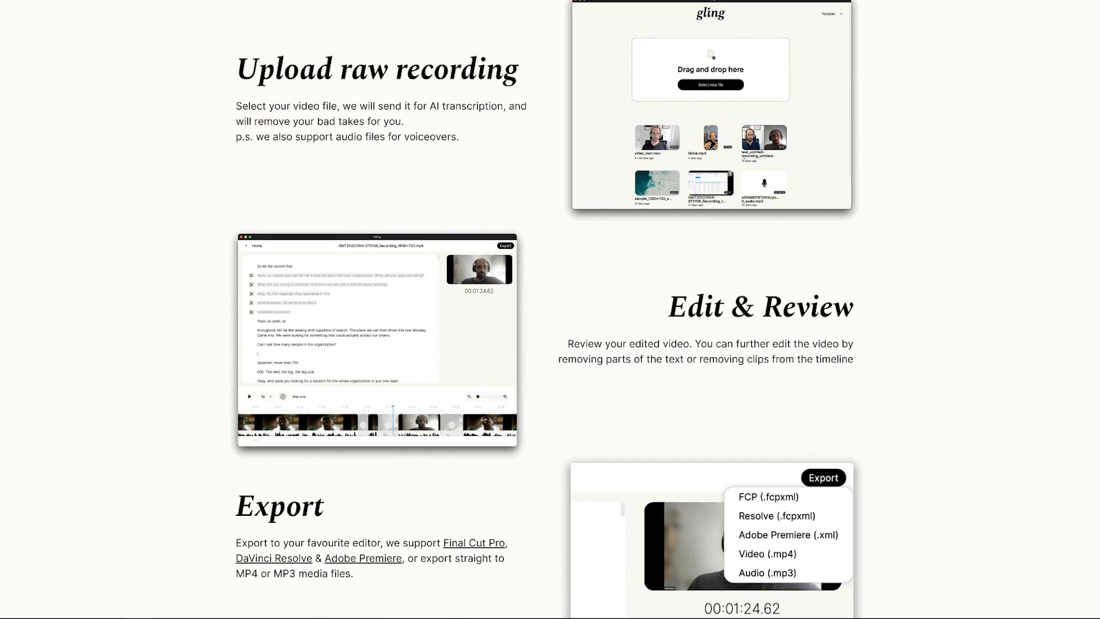
{"action": "scroll", "scroll_direction": "down", "scroll_amount": 3}
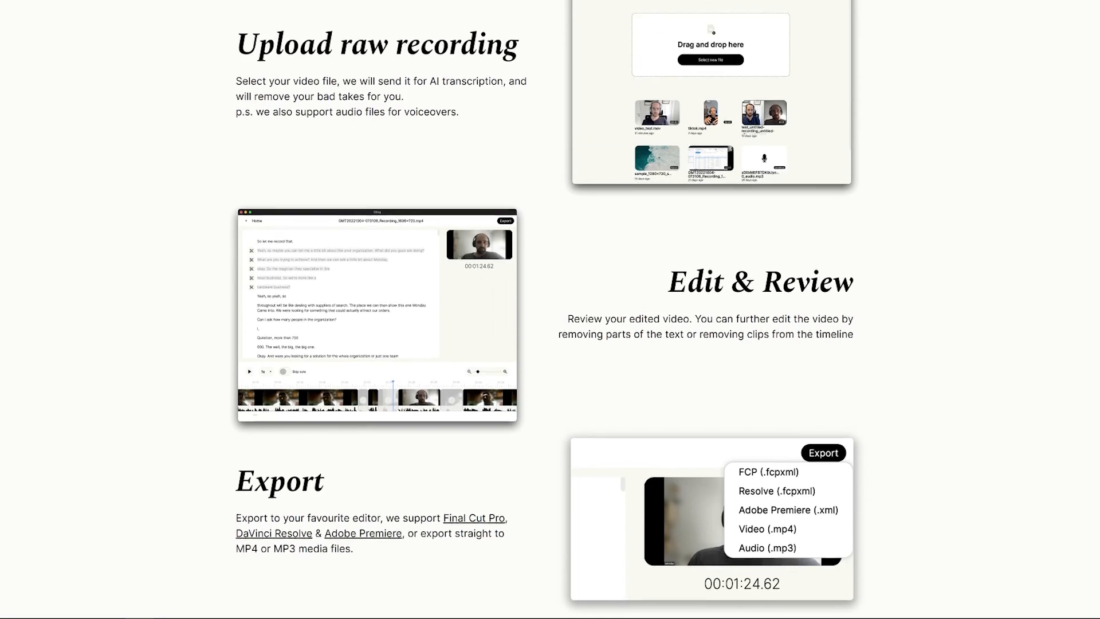
{"action": "scroll", "scroll_direction": "down", "scroll_amount": 3}
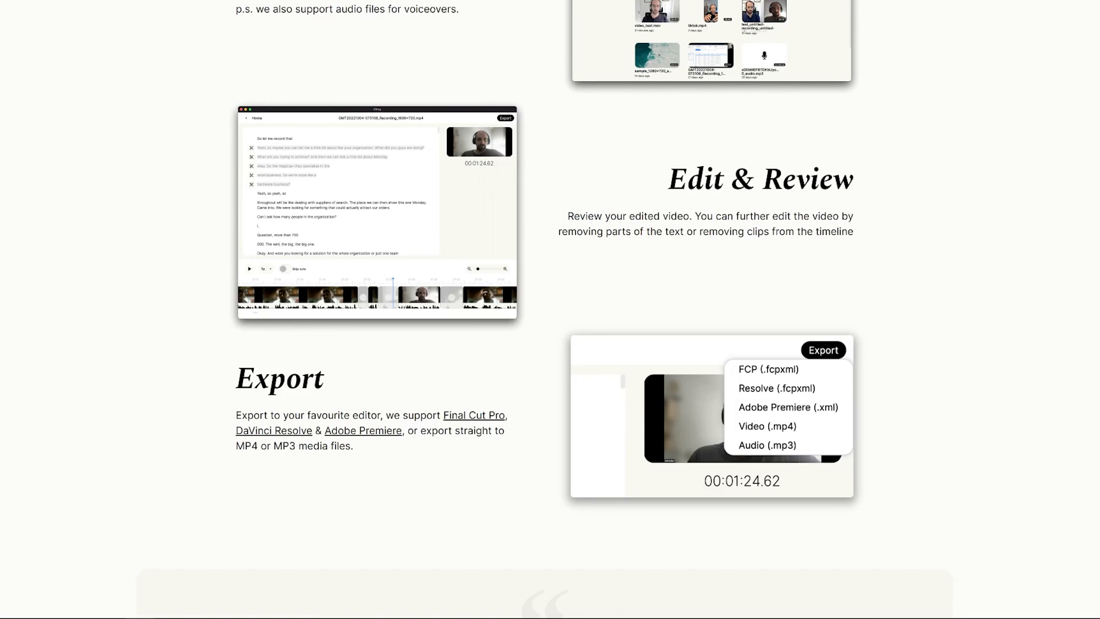
{"action": "scroll", "scroll_direction": "down", "scroll_amount": 3}
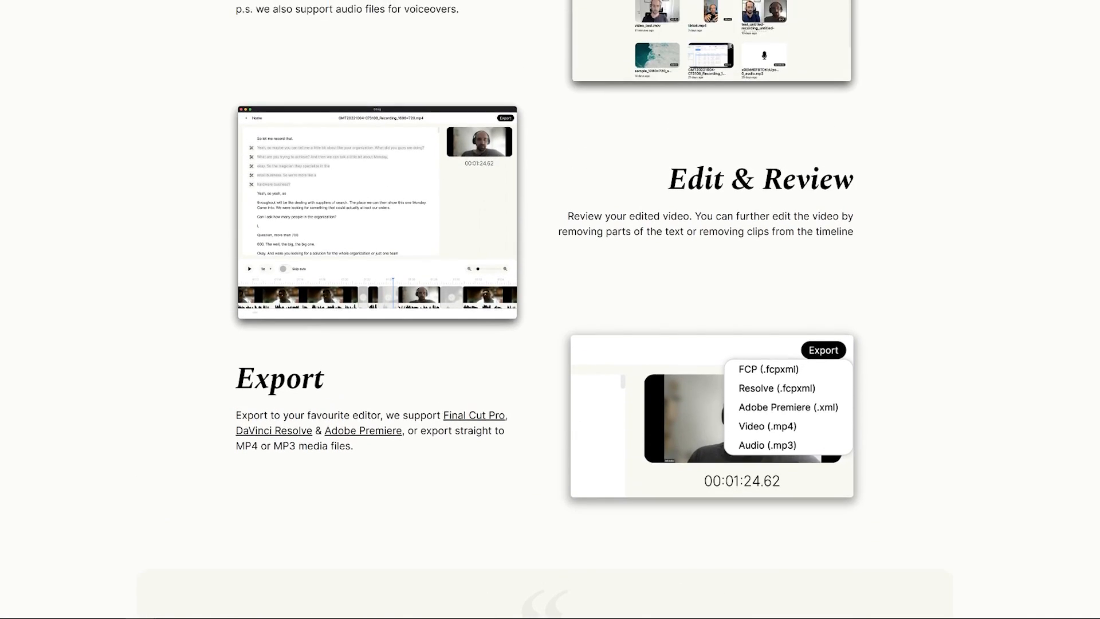
{"action": "scroll", "scroll_direction": "down", "scroll_amount": 3}
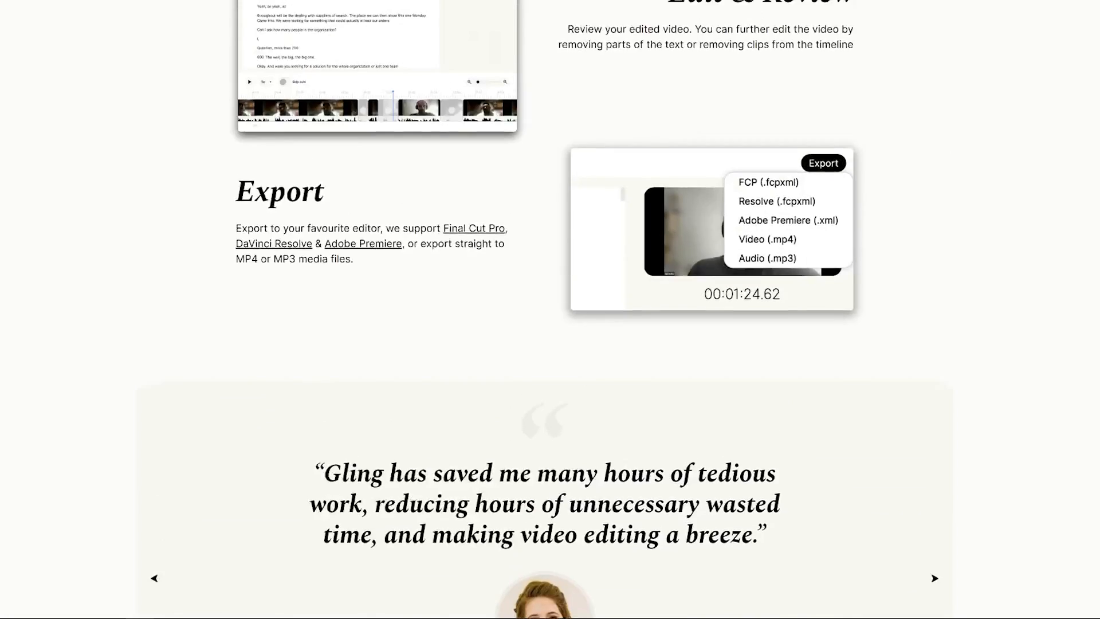
{"action": "scroll", "scroll_direction": "up", "scroll_amount": 3}
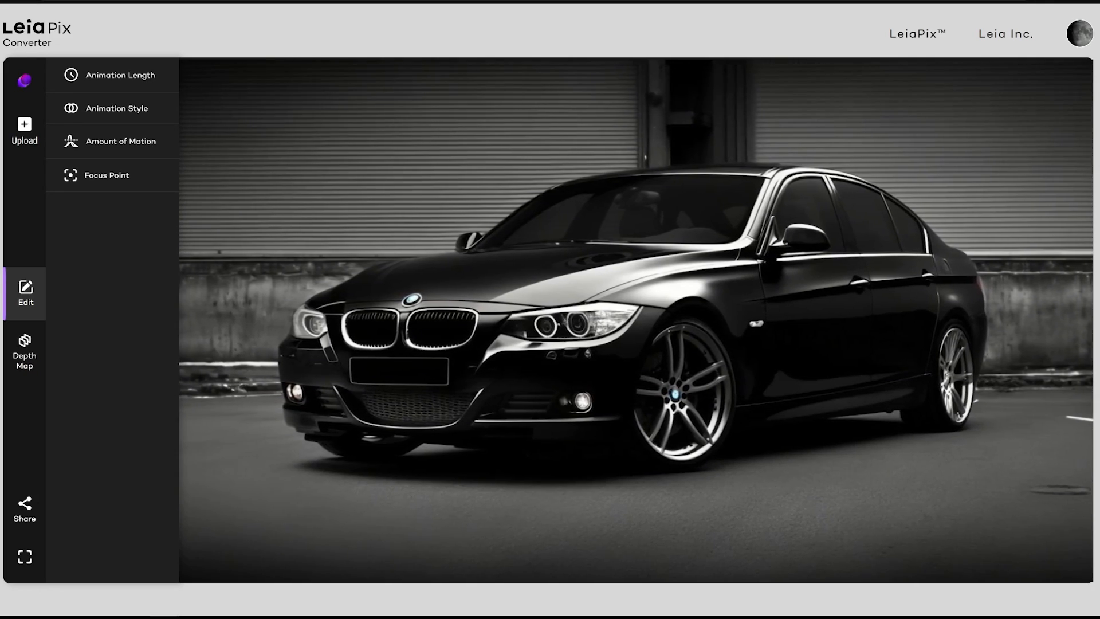
Glance at the depth map tools, then try Wide Circle, Circle and Tall Circle animation styles.
{"action": "left_click", "coordinate": [24, 351]}
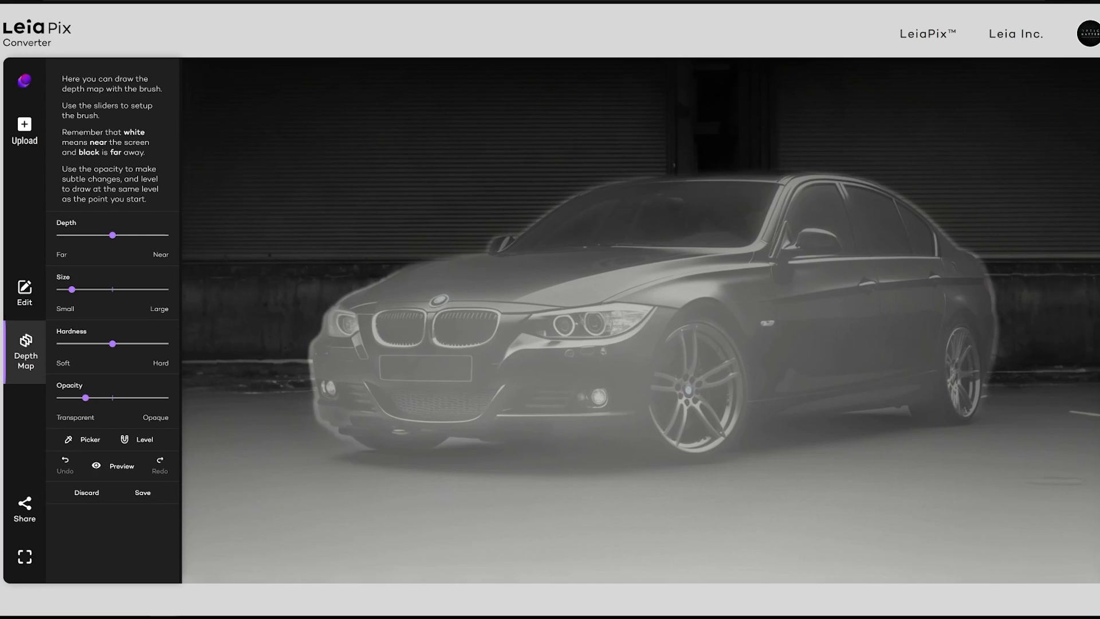
{"action": "left_click", "coordinate": [24, 292]}
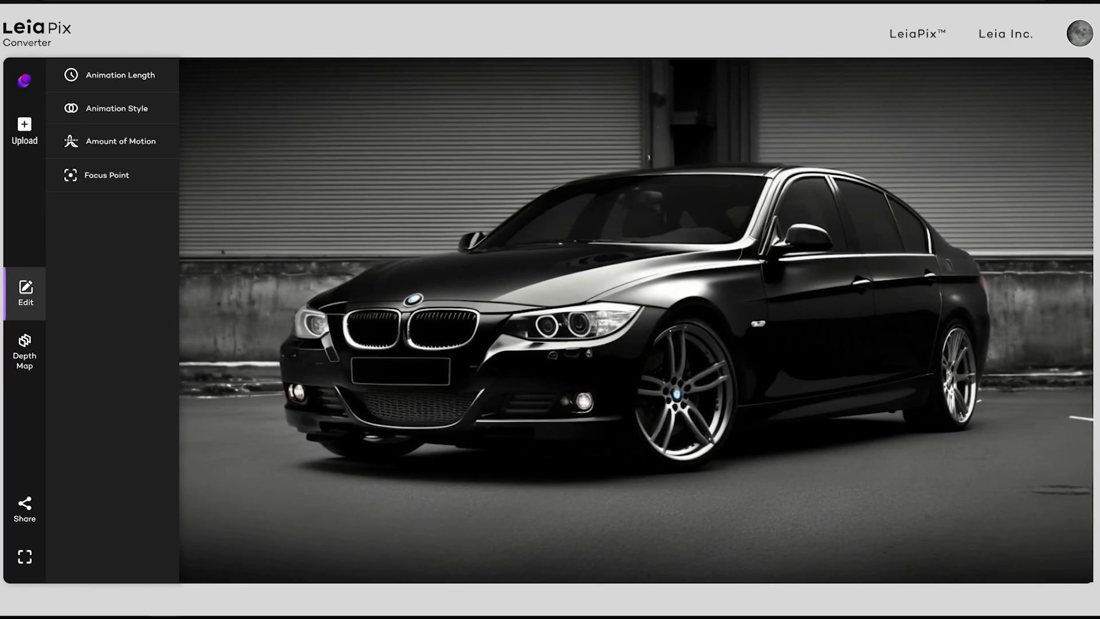
{"action": "left_click", "coordinate": [111, 141]}
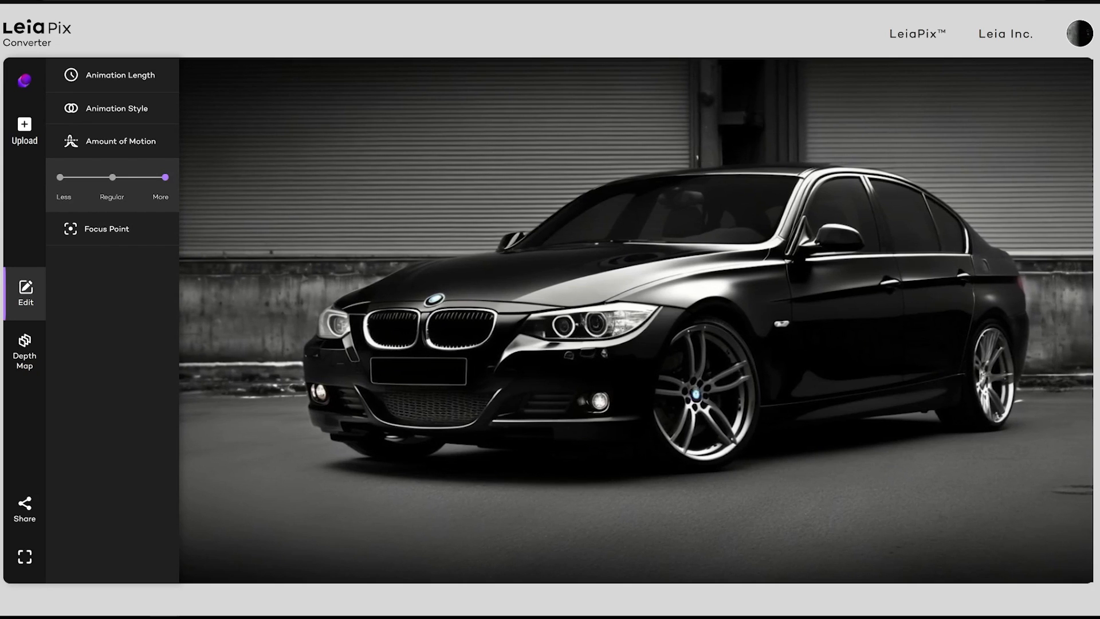
{"action": "left_click", "coordinate": [117, 107]}
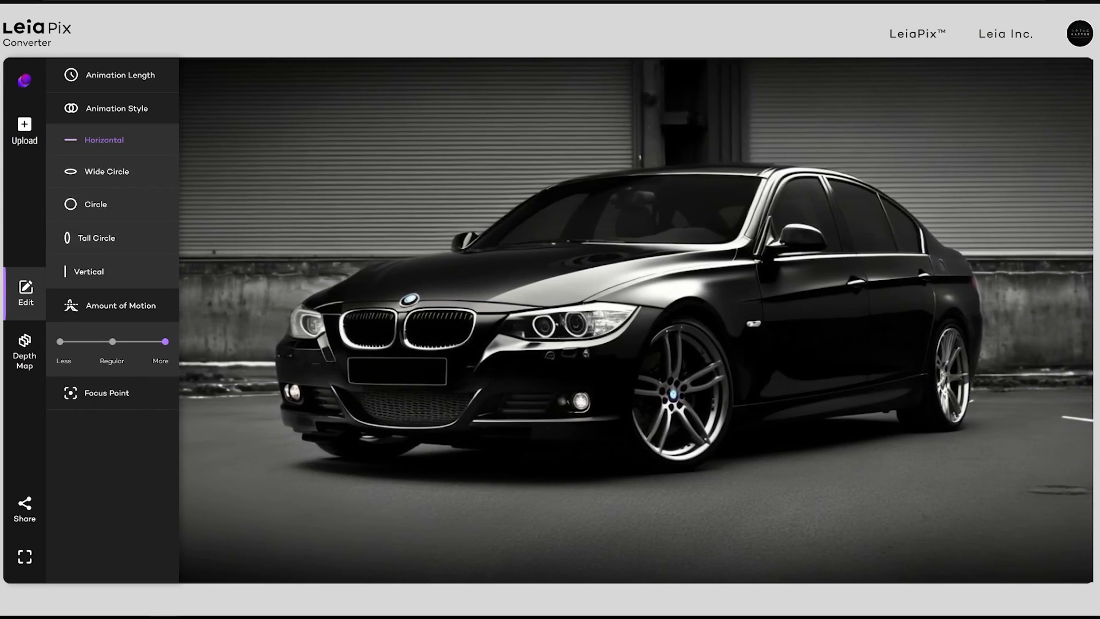
{"action": "left_click", "coordinate": [107, 170]}
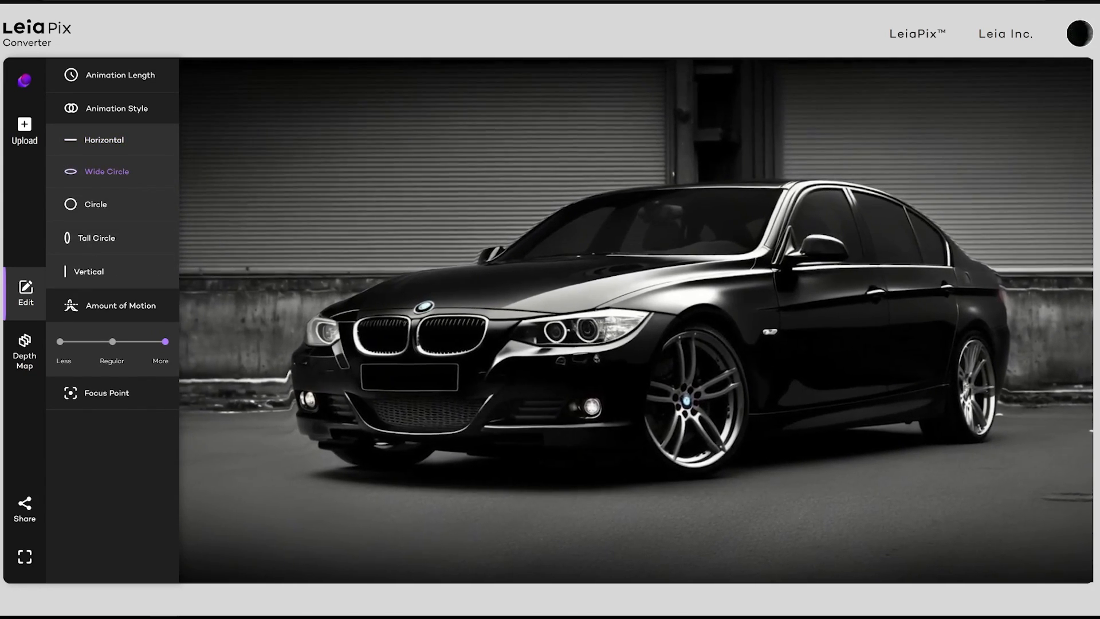
{"action": "left_click", "coordinate": [95, 204]}
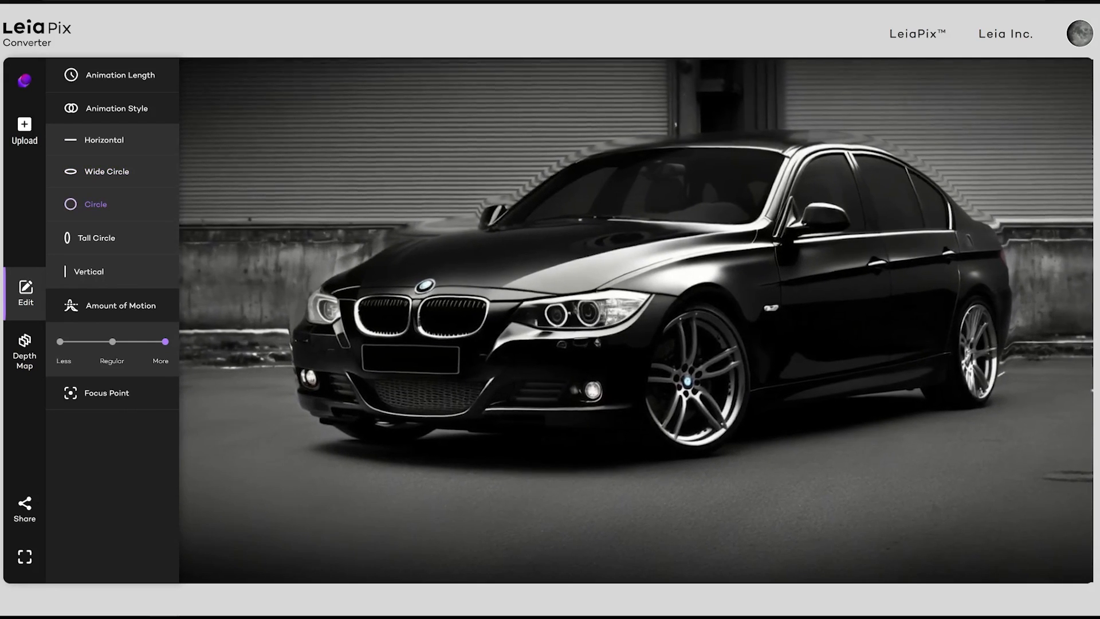
{"action": "left_click", "coordinate": [97, 237]}
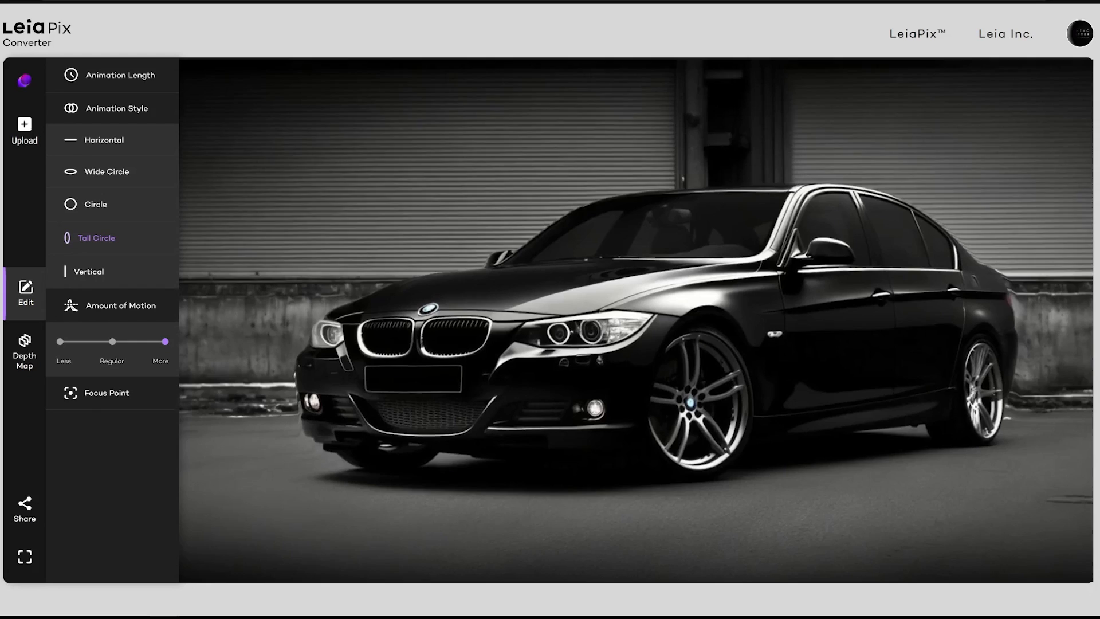
{"action": "left_click", "coordinate": [88, 272]}
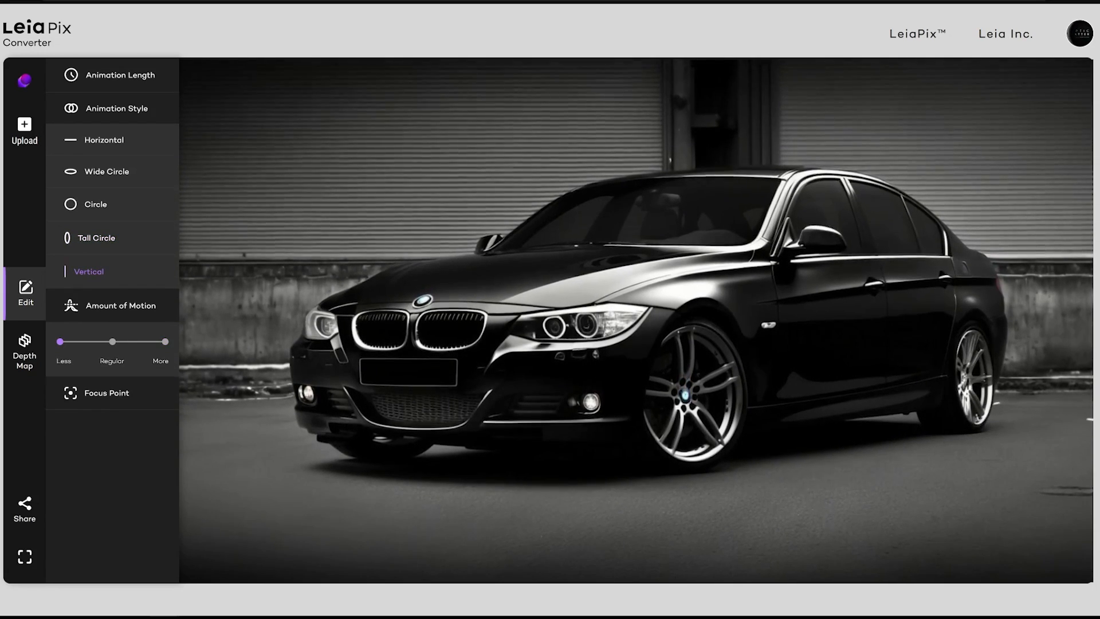
Raise Amount of Motion to Regular and settle on the Horizontal animation style.
{"action": "left_click_drag", "start_coordinate": [112, 341], "coordinate": [165, 341]}
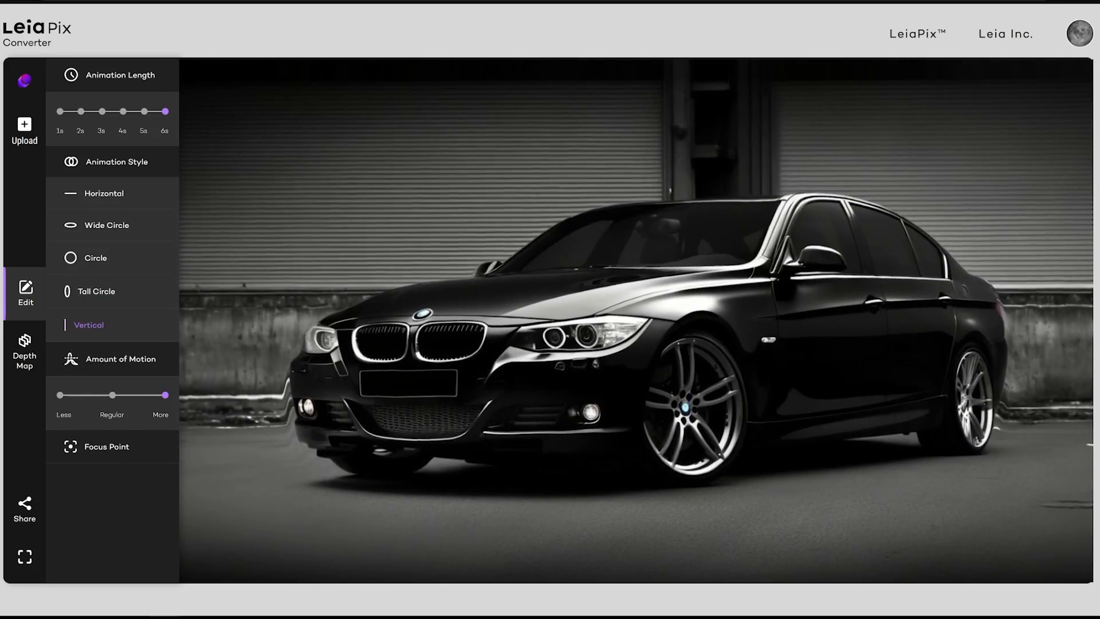
{"action": "left_click", "coordinate": [104, 193]}
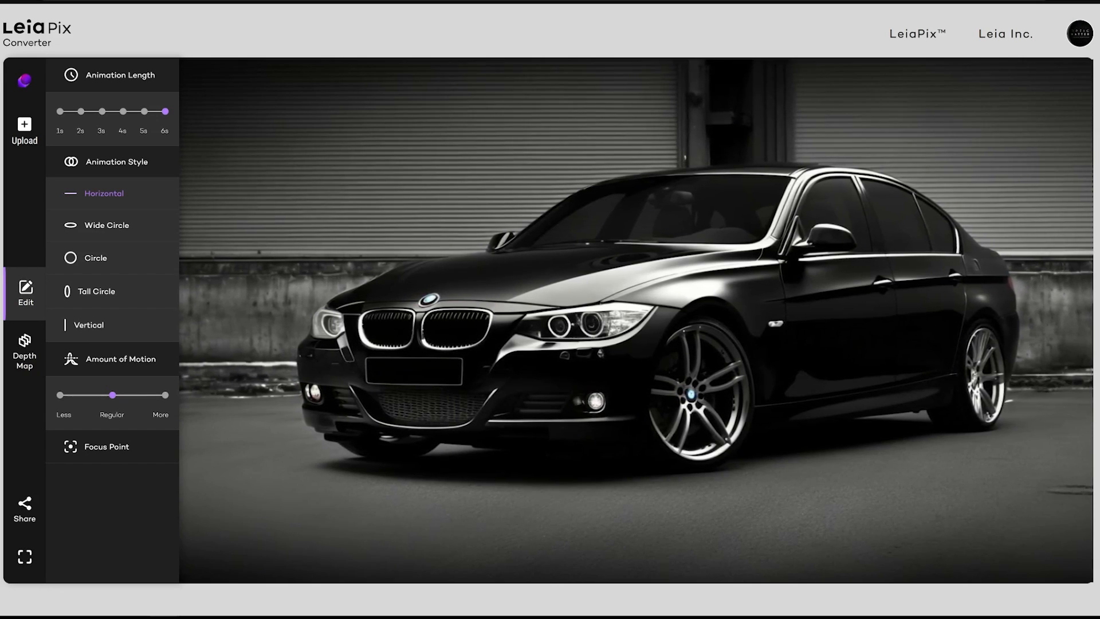
Expand the Focus Point settings and bring up the share dialog with link and save options.
{"action": "left_click", "coordinate": [106, 445]}
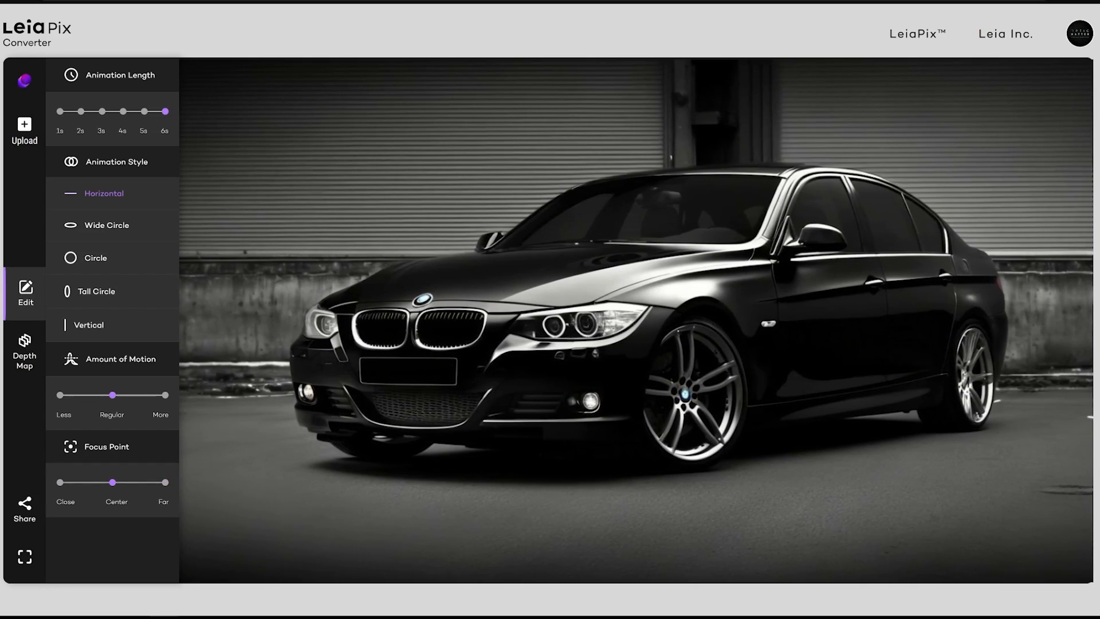
{"action": "left_click", "coordinate": [24, 509]}
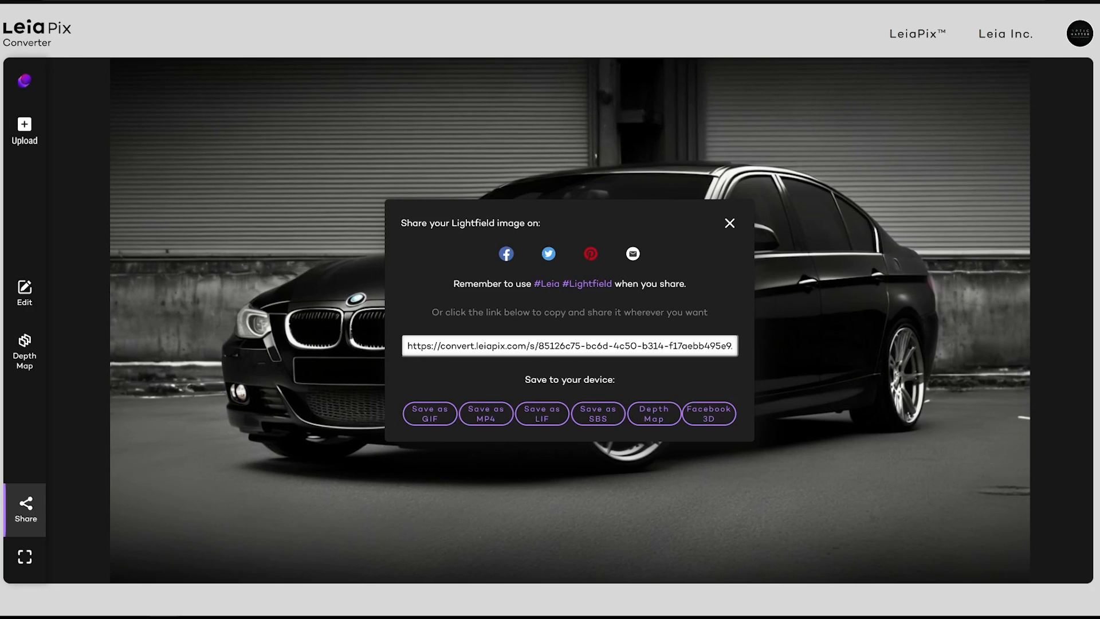
{"action": "left_click", "coordinate": [24, 287]}
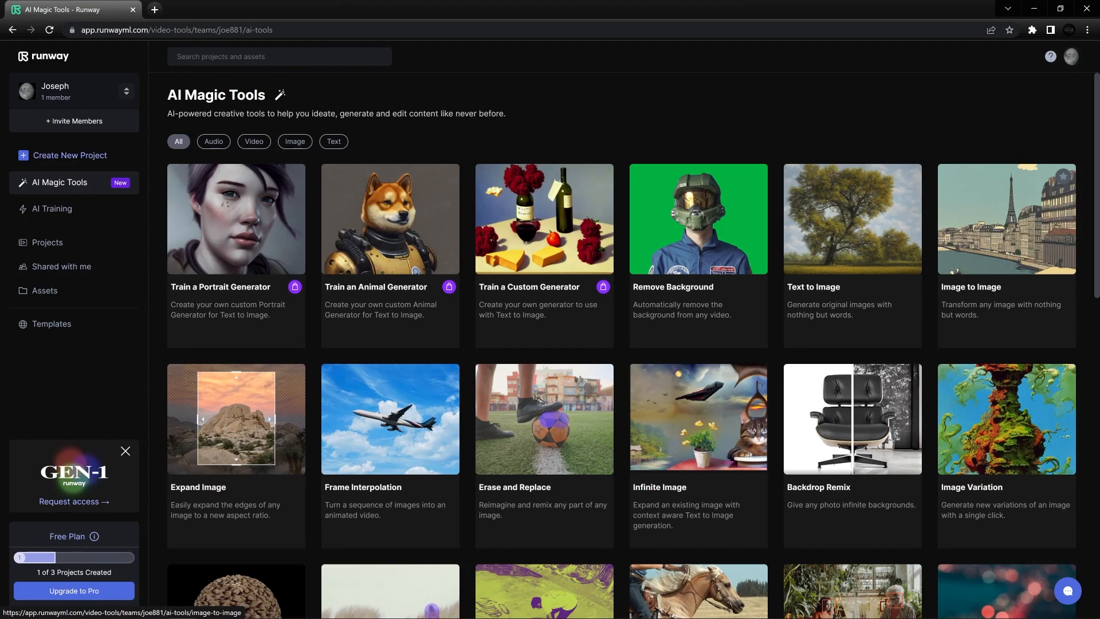
{"action": "scroll", "scroll_direction": "down", "scroll_amount": 3}
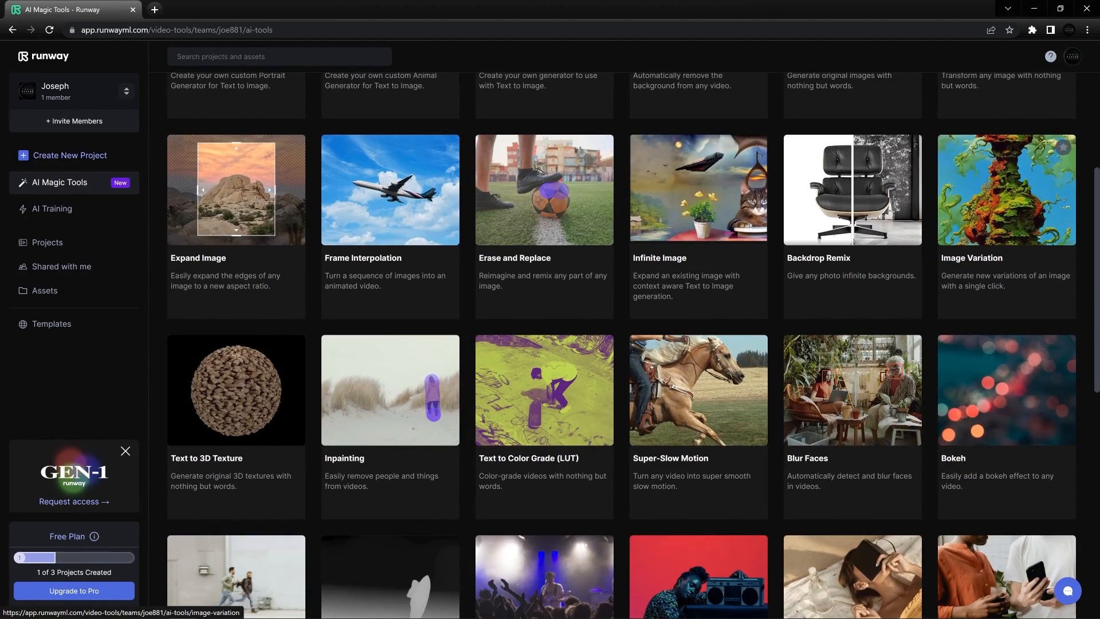
{"action": "scroll", "scroll_direction": "down", "scroll_amount": 3}
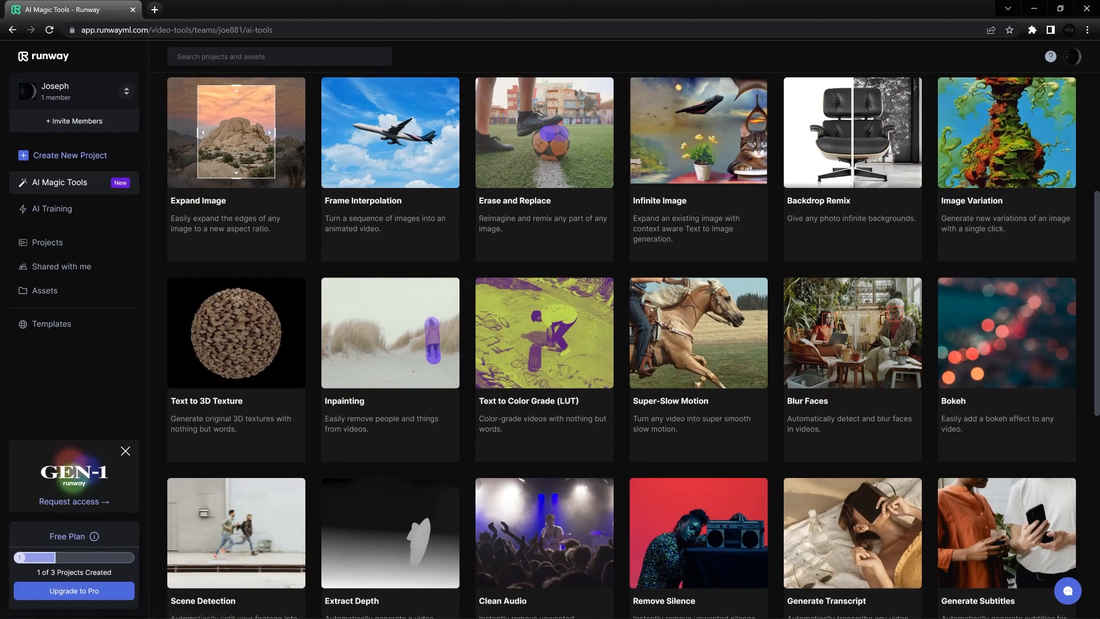
{"action": "mouse_move", "coordinate": [753, 290]}
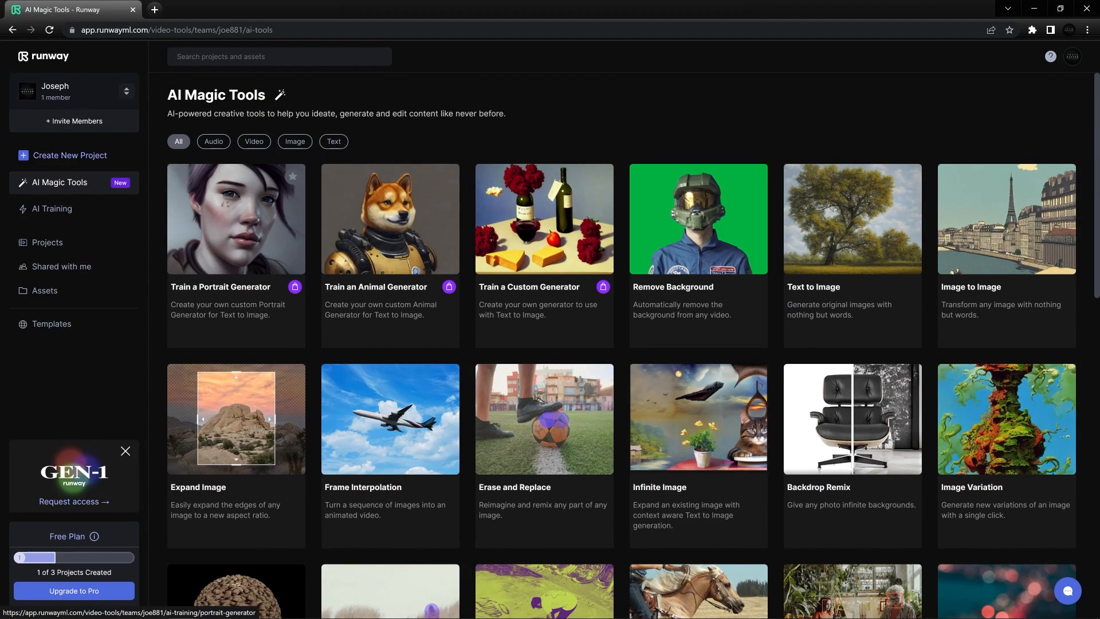
{"action": "left_click", "coordinate": [236, 217]}
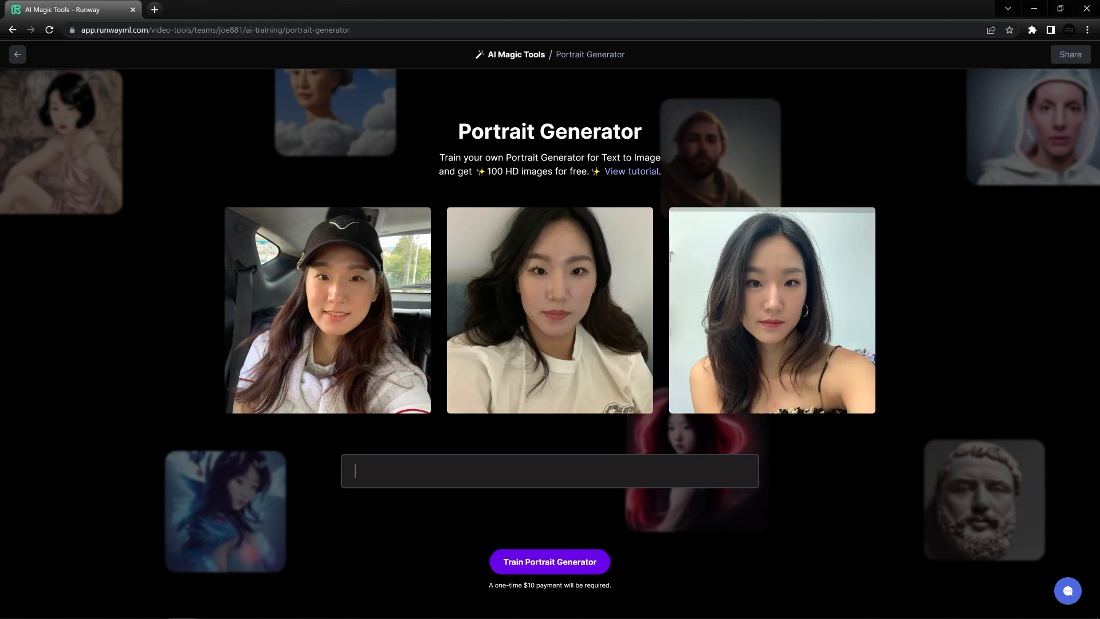
{"action": "type", "text": "Illustration of Sharon, palm trees"}
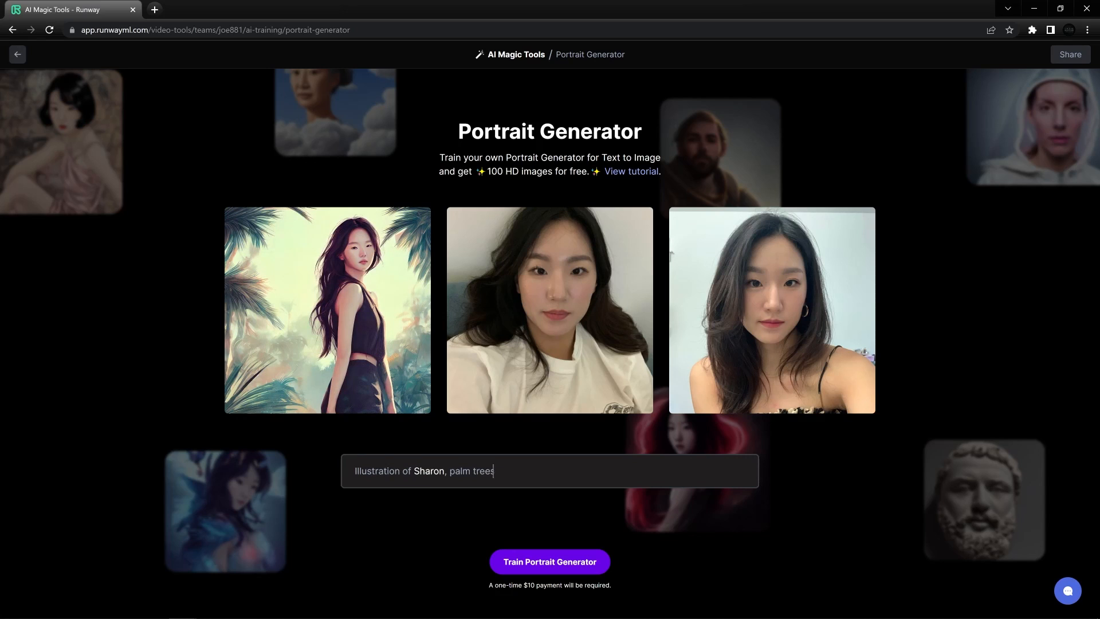
{"action": "type", "text": "Portrait of Sharon with"}
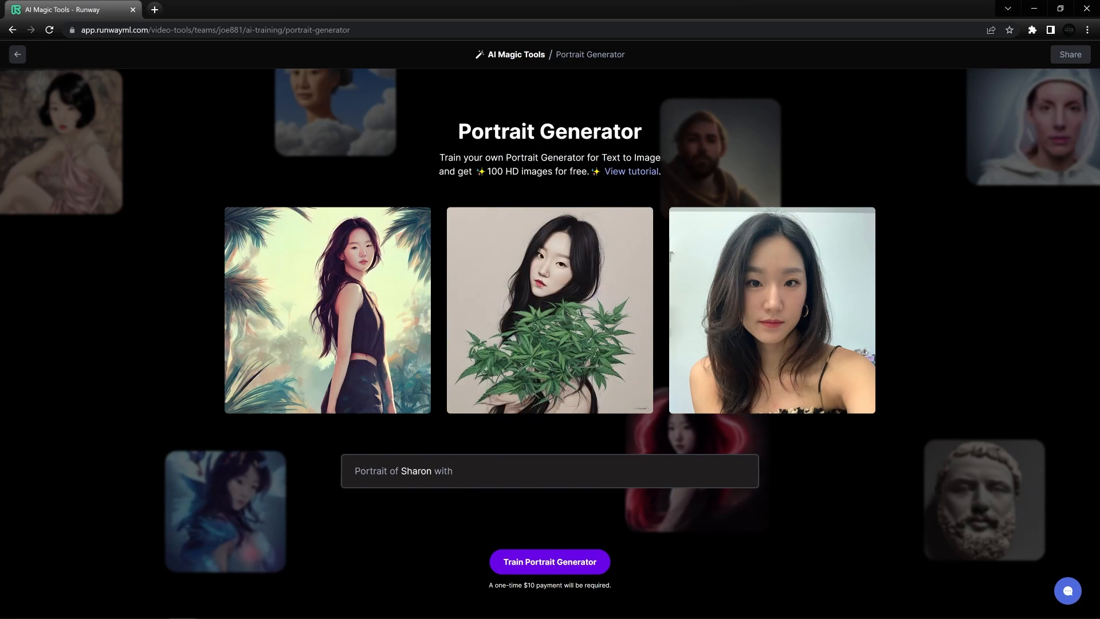
{"action": "type", "text": "Illustration of"}
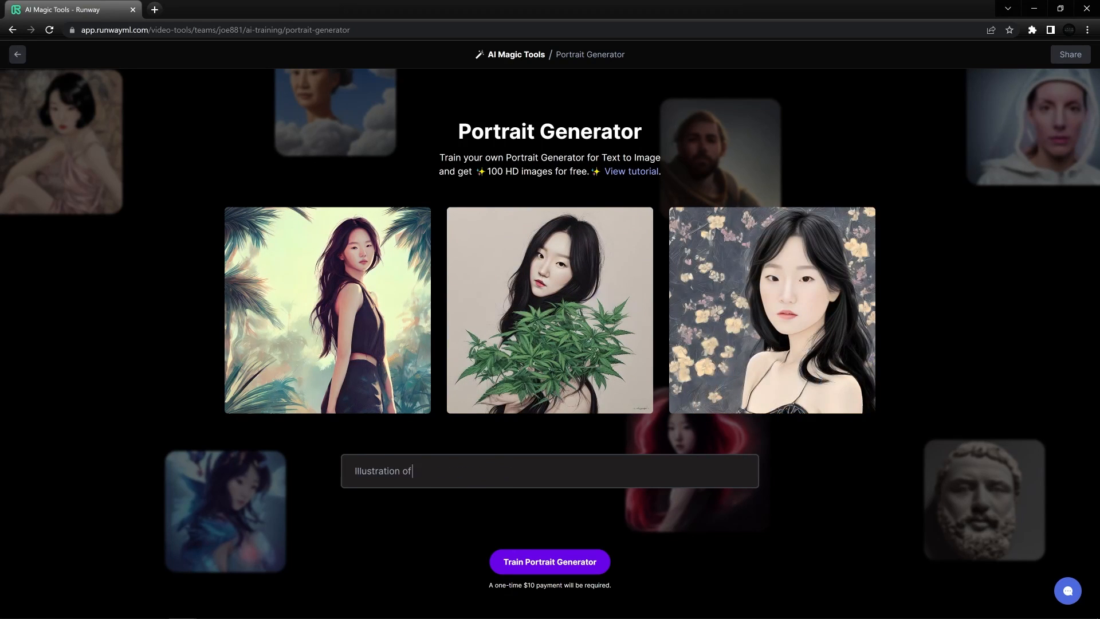
{"action": "type", "text": "Sharon, palm trees"}
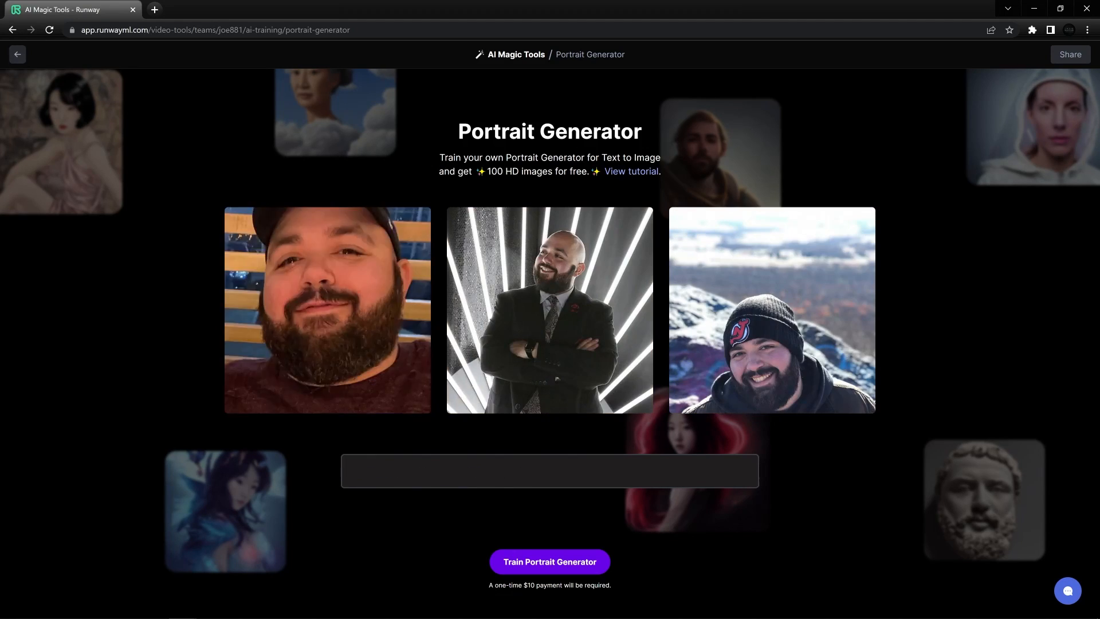
{"action": "type", "text": "Portrai"}
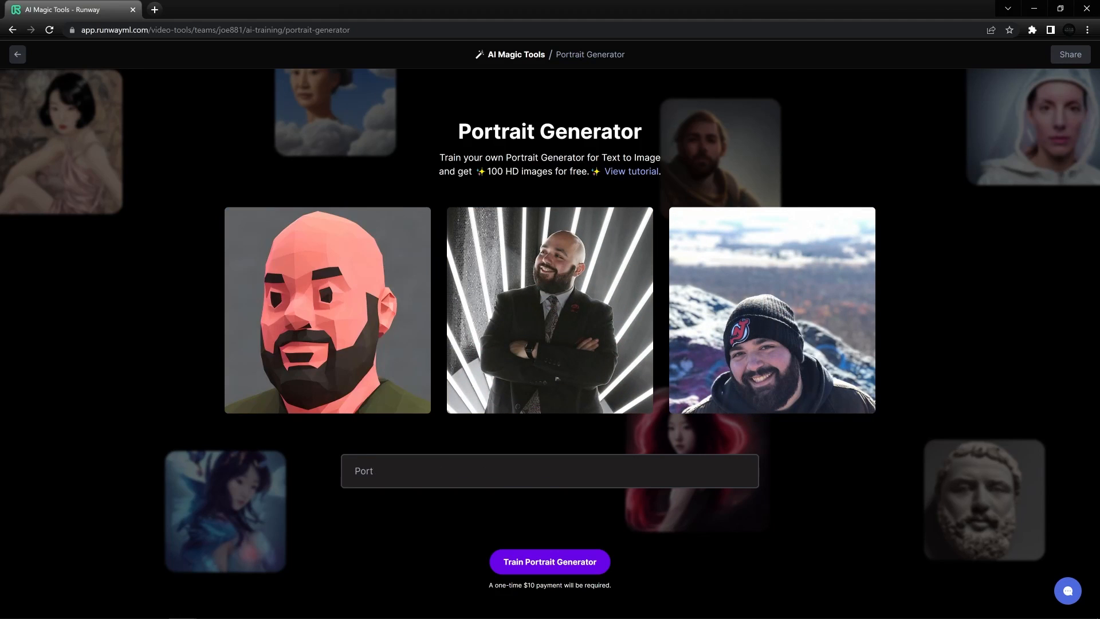
{"action": "type", "text": "Portrait of Mike, low poly"}
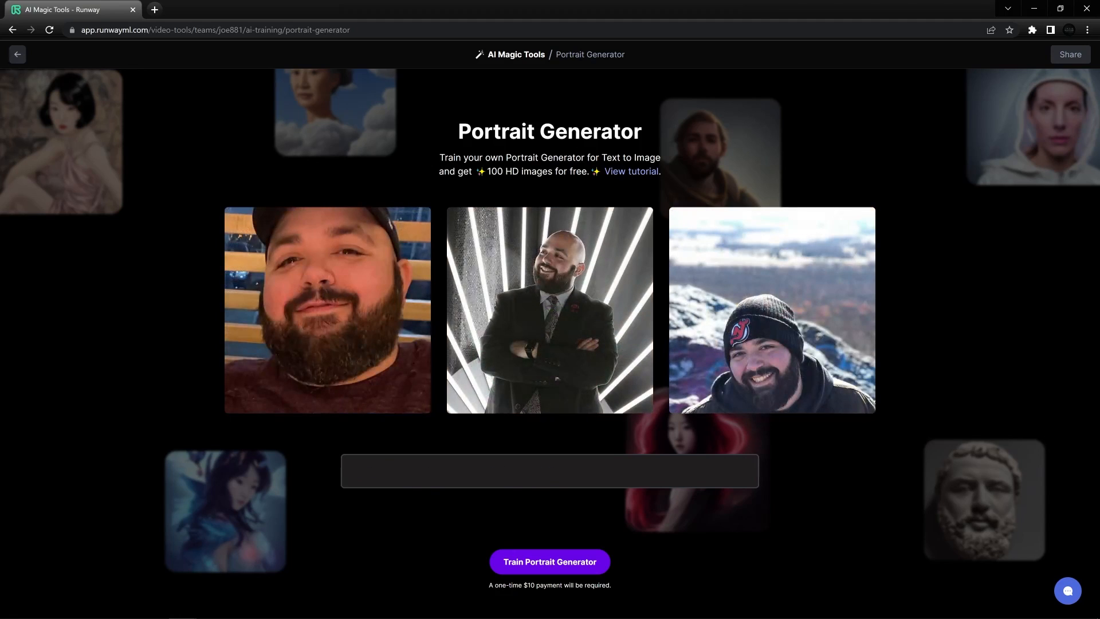
{"action": "type", "text": "Portrait of Mike, low po"}
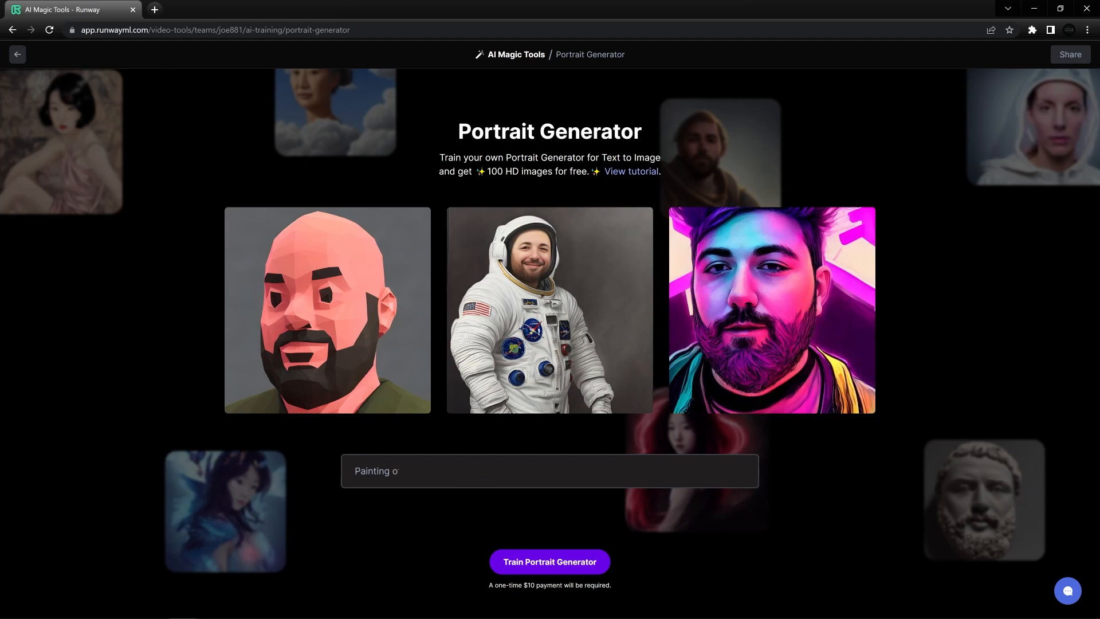
{"action": "type", "text": "Portrait of Sh"}
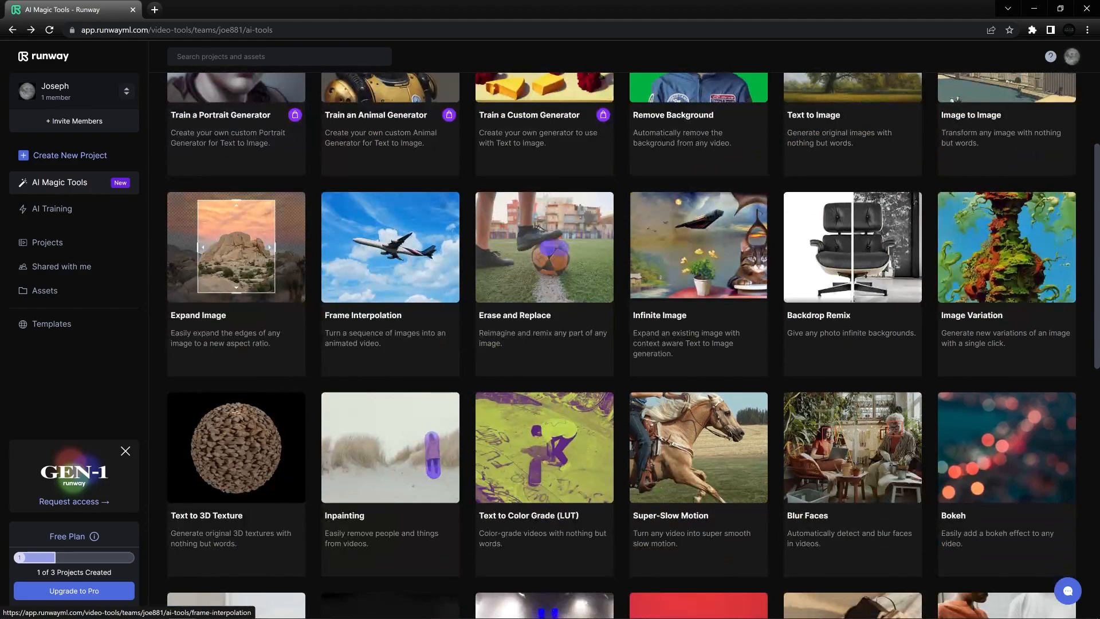
{"action": "scroll", "scroll_direction": "down", "scroll_amount": 3}
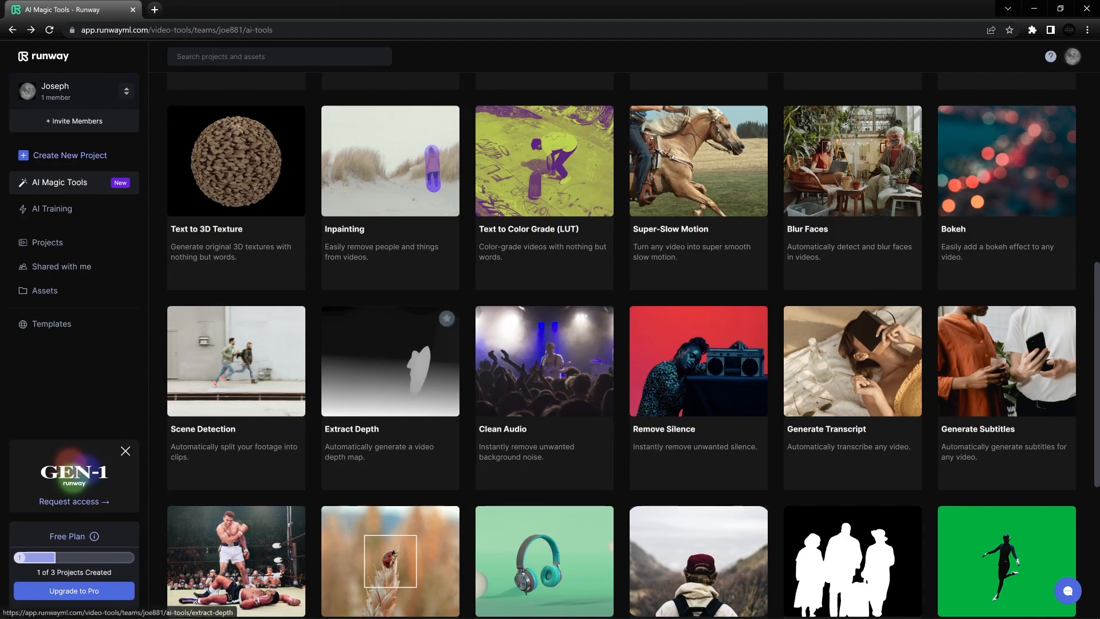
{"action": "scroll", "scroll_direction": "down", "scroll_amount": 3}
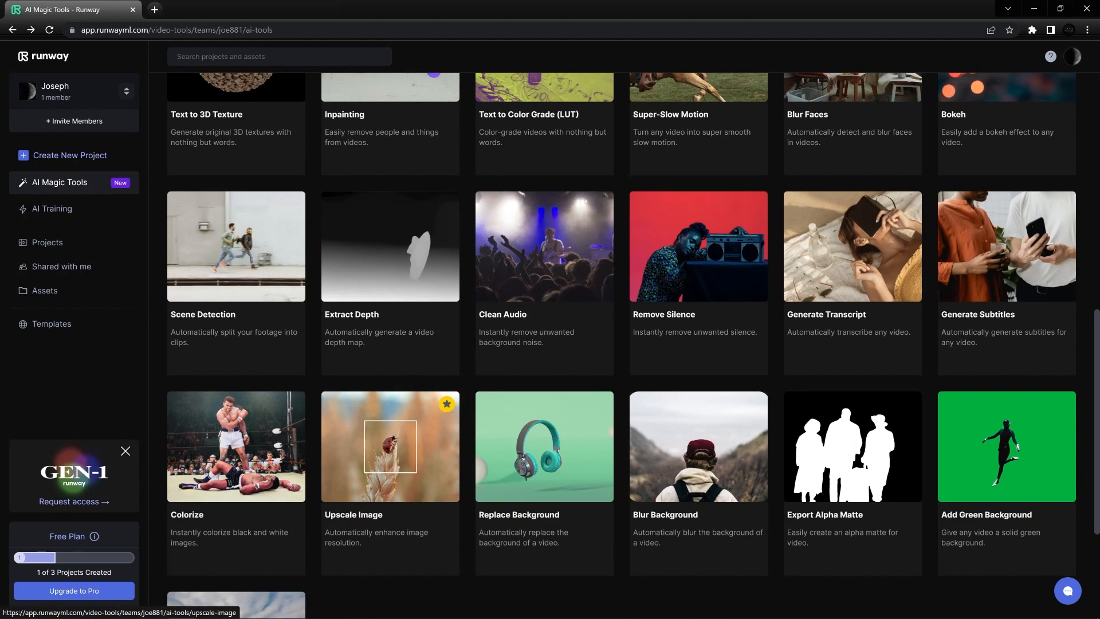
{"action": "scroll", "scroll_direction": "down", "scroll_amount": 3}
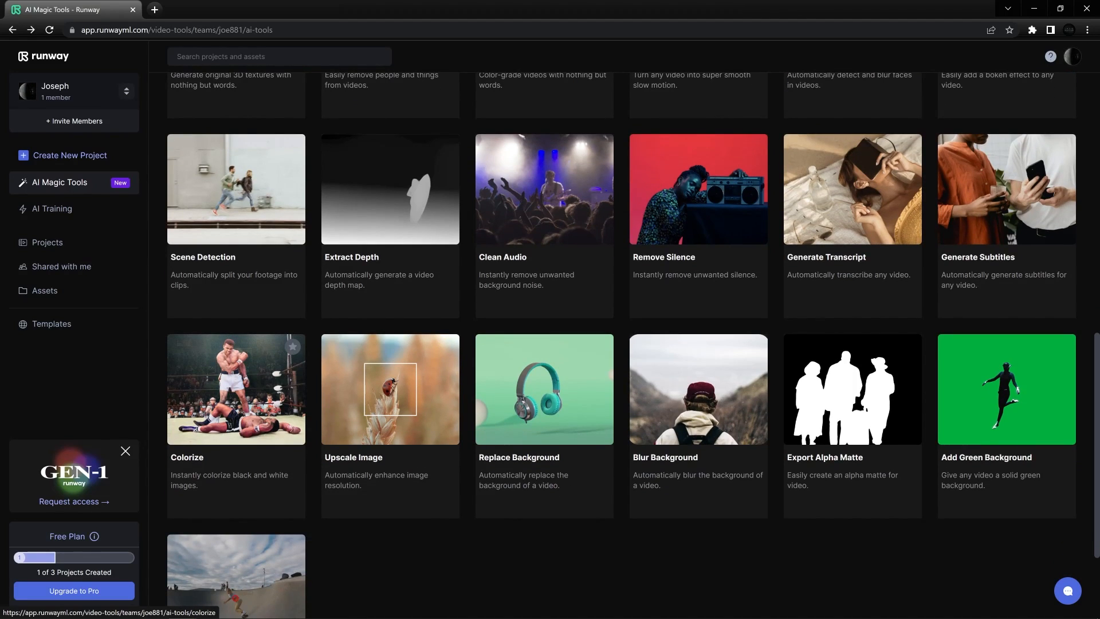
{"action": "scroll", "scroll_direction": "down", "scroll_amount": 3}
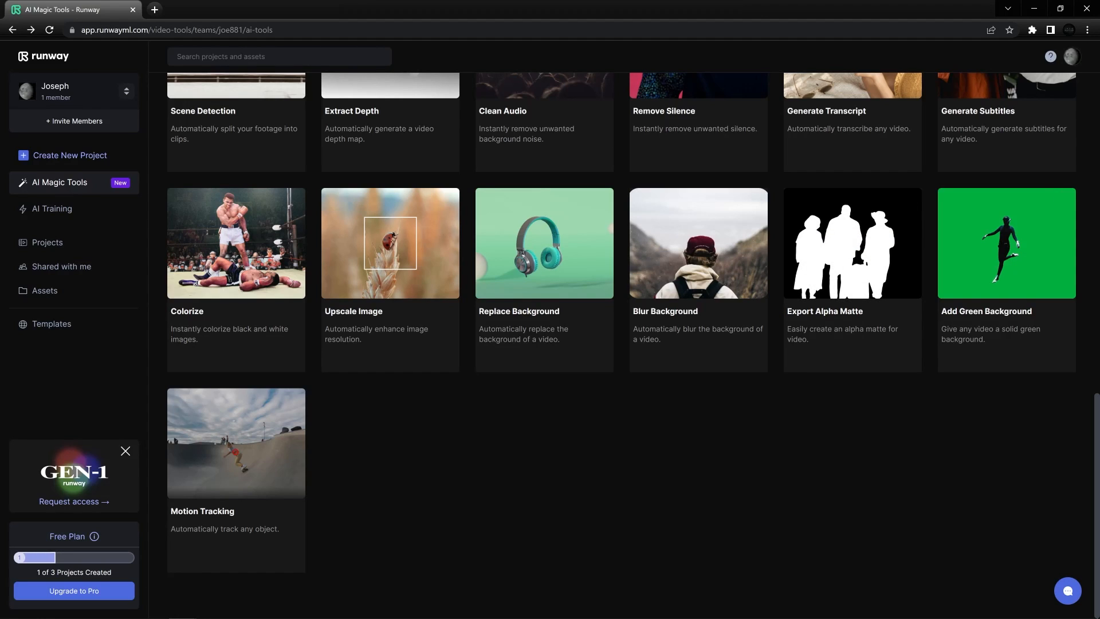
{"action": "scroll", "scroll_direction": "up", "scroll_amount": 3}
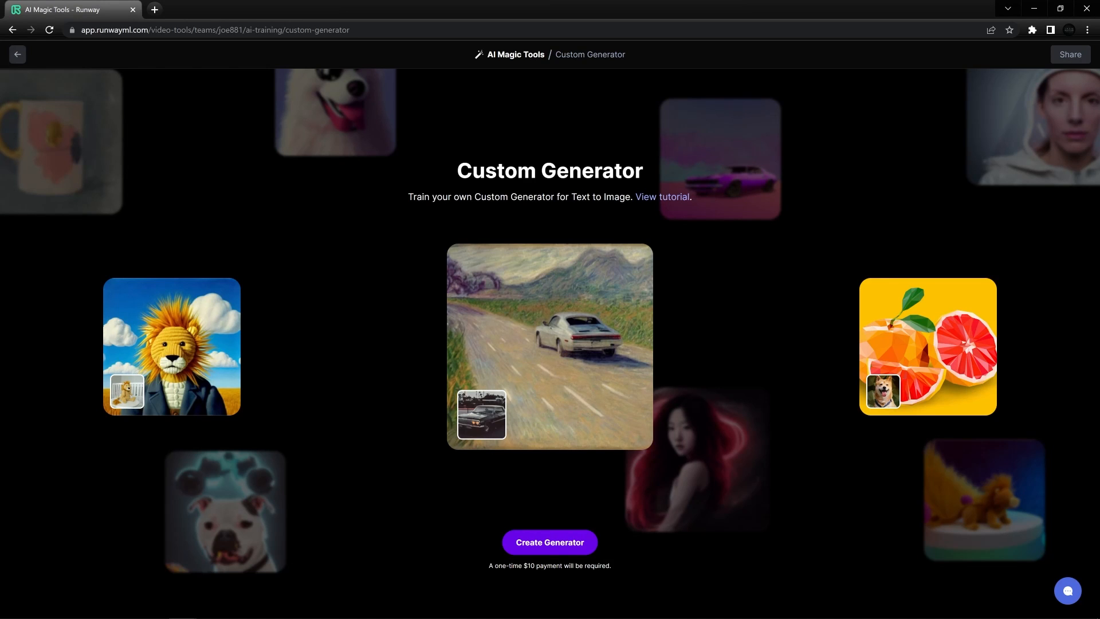
Go back from Custom Generator to the AI Magic Tools gallery.
{"action": "left_click", "coordinate": [17, 54]}
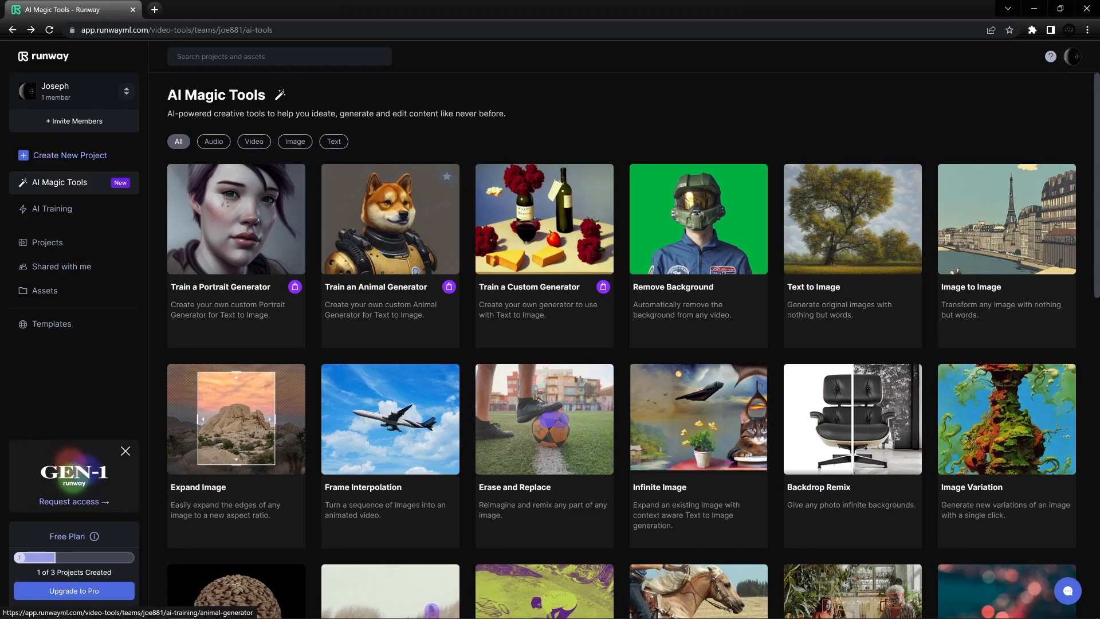